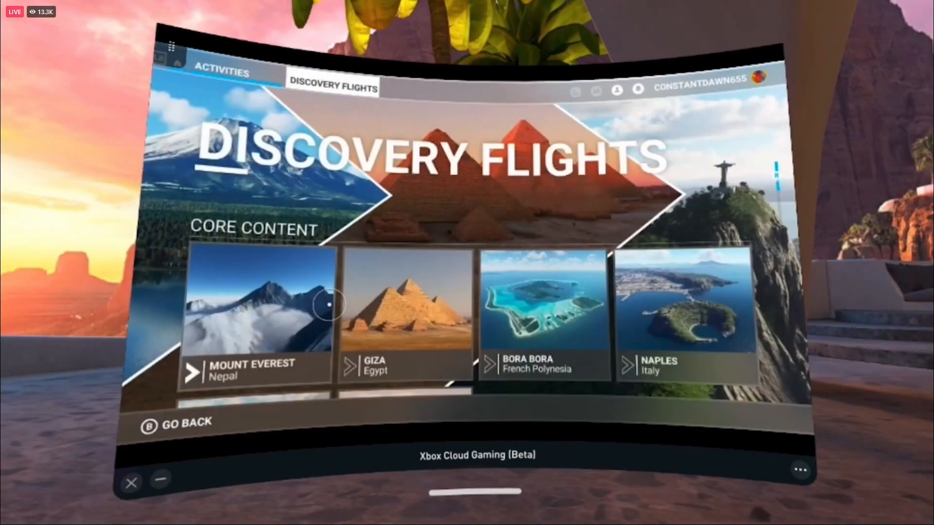
Launch the Mount Everest, Nepal discovery flight from the Discovery Flights tiles
left_click(259, 365)
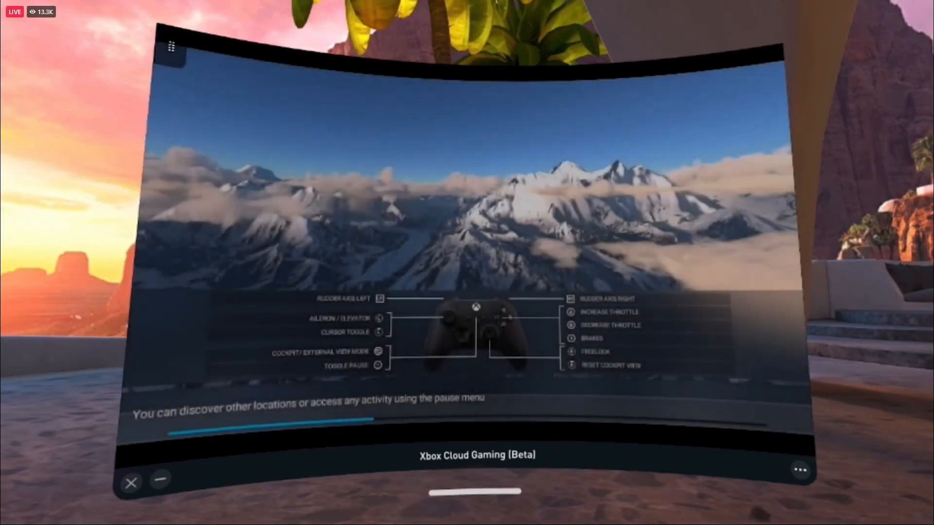